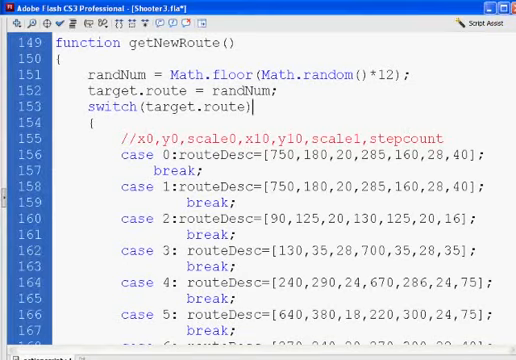
Review route cases 10–111, select route number 110, and return to getNewRoute.
scroll("down", 3)
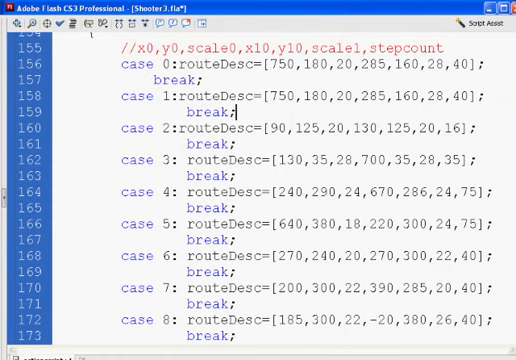
scroll("down", 3)
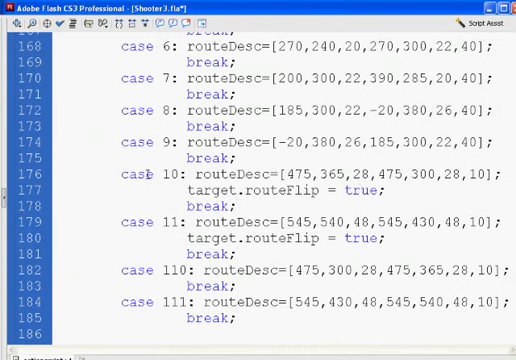
double_click(158, 172)
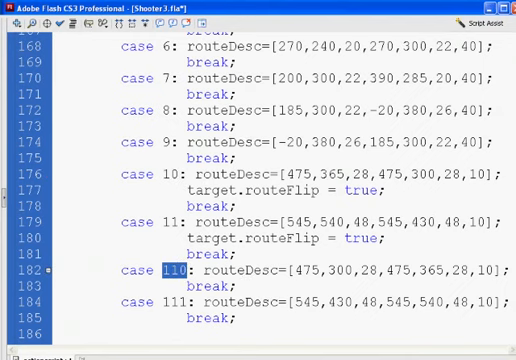
scroll("down", 3)
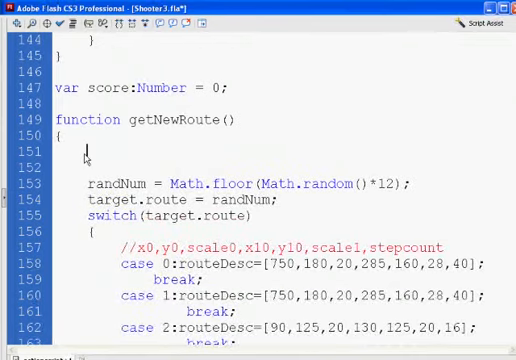
Write the condition if(target.routeFlip==1) at the top of getNewRoute.
type("if")
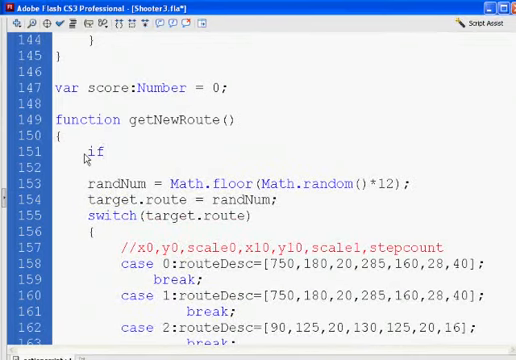
type("(t")
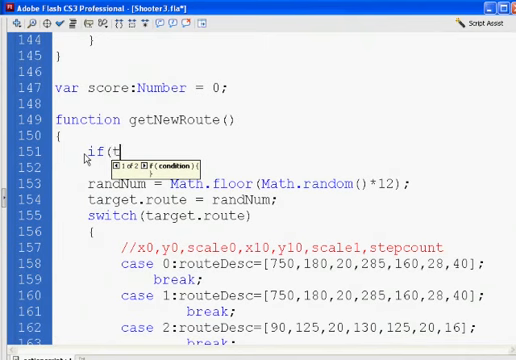
type("arget")
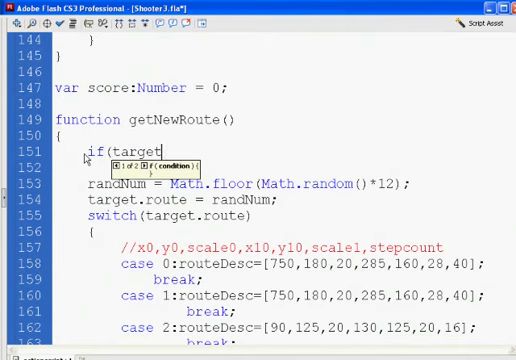
type(".routeP")
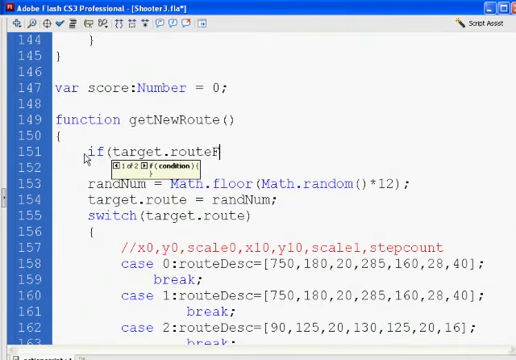
type("lip")
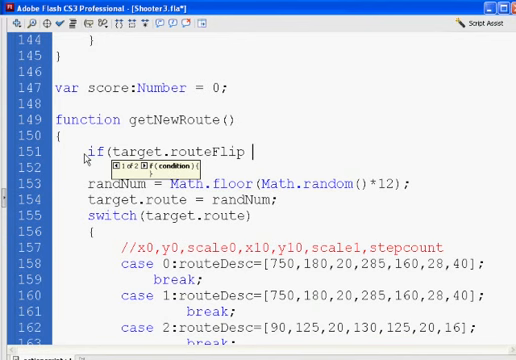
type(")")
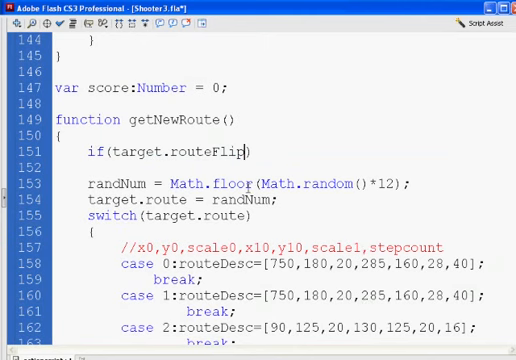
type("==1")
type("{")
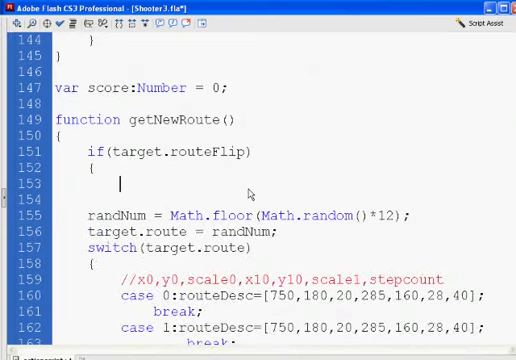
Inside the branch, set targetRouteFlip = false and targetRoute += 100.
type("target")
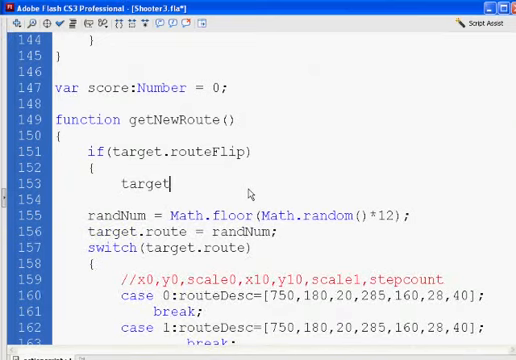
type("RouteFl")
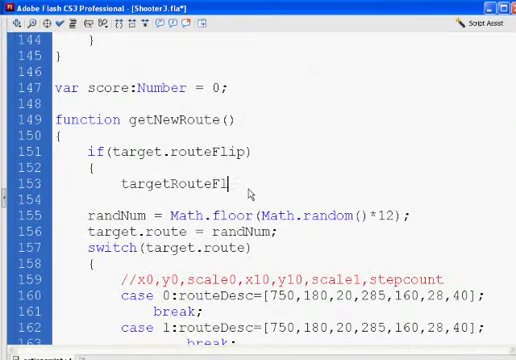
type("ip")
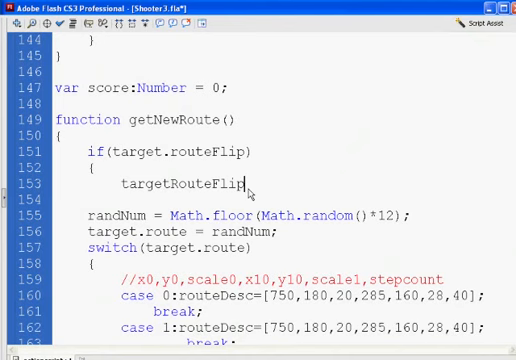
type("=")
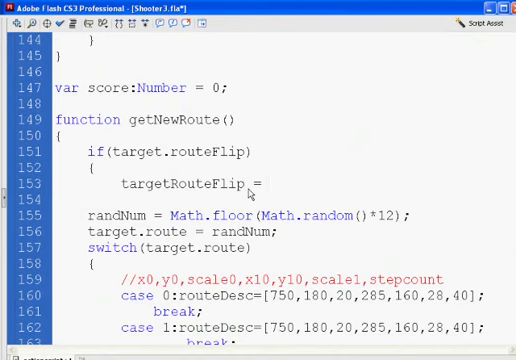
type("false;")
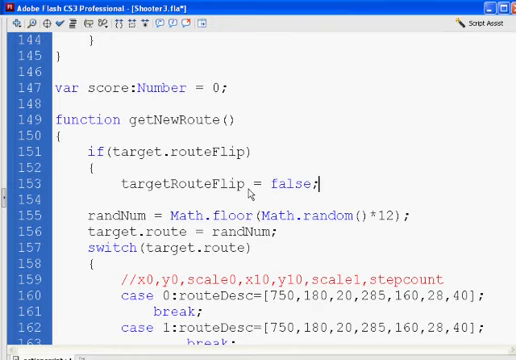
type("target")
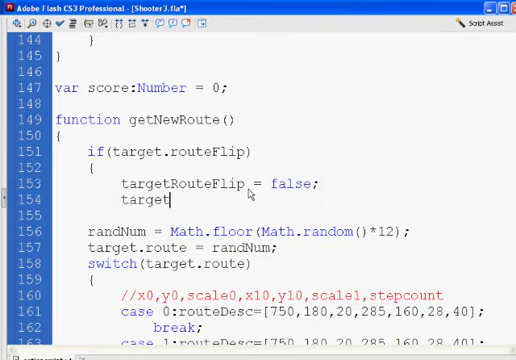
type("Rou")
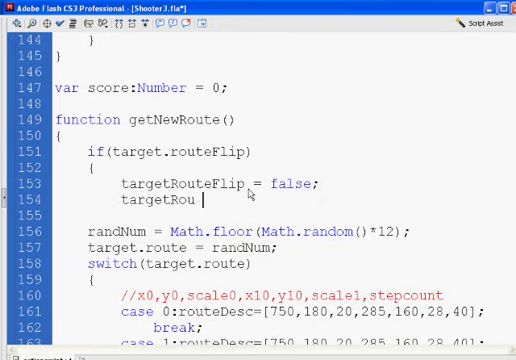
type("te")
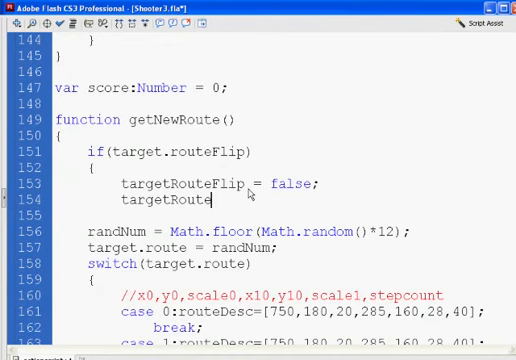
type("+=")
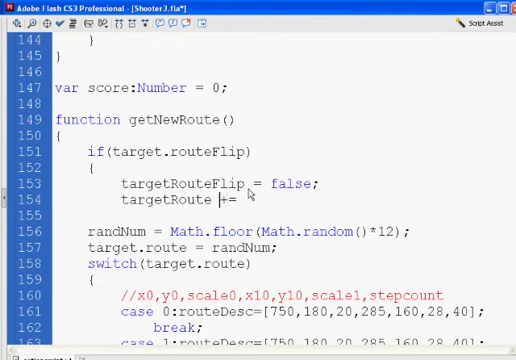
type("100;")
left_click(285, 215)
type("}else{")
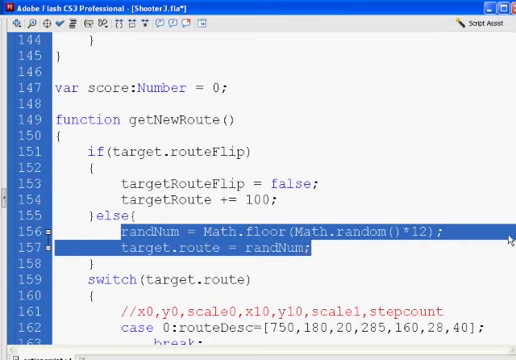
Below the switch block, add target._x = routeDesc[0]; and begin the next target line.
scroll("down", 3)
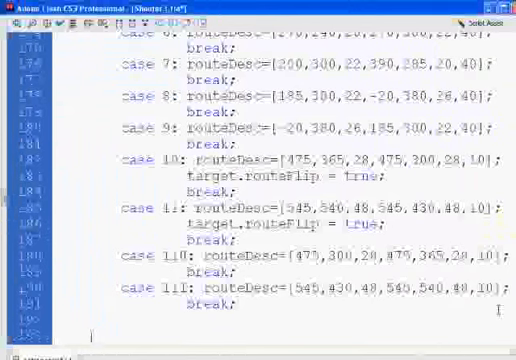
scroll("down", 3)
type("}")
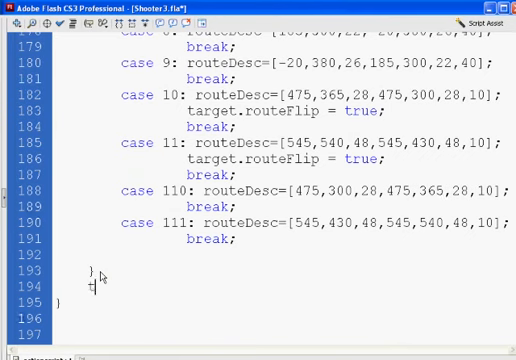
type("target.")
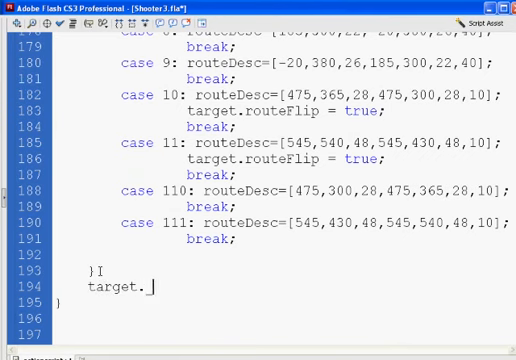
type("_x =")
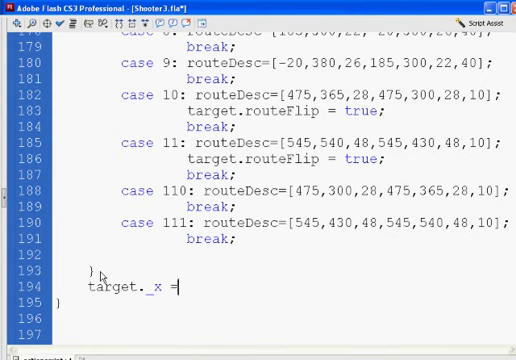
type("routeDesc[")
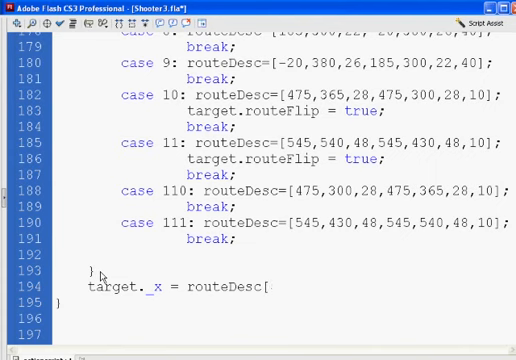
type("0];")
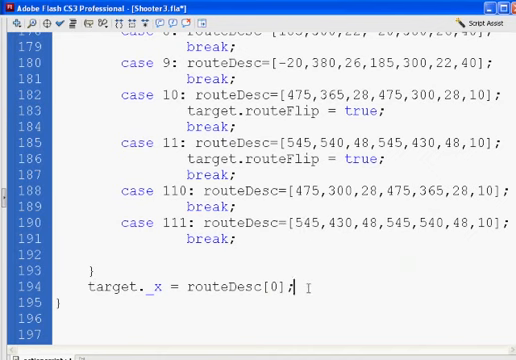
type("target.")
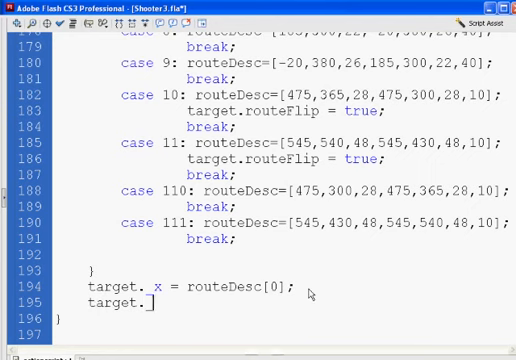
Add target._y = routeDesc[1]; and target._xscale = target._yscale = routeDesc[2];, fixing index 3 to 2.
type("y = routeDesc[1];")
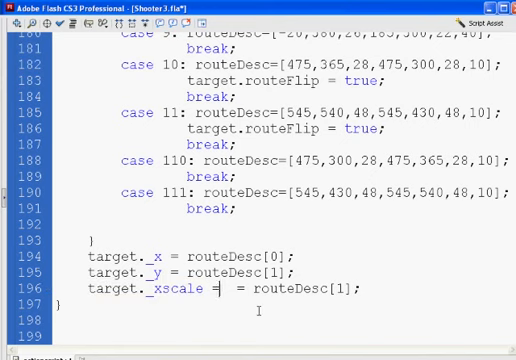
type("target._xscale")
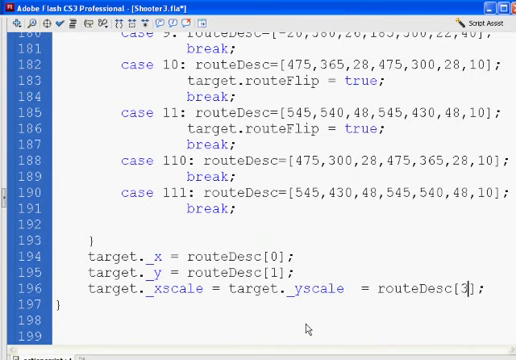
key("Backspace")
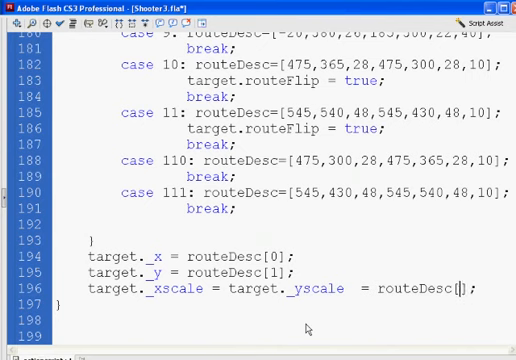
type("2")
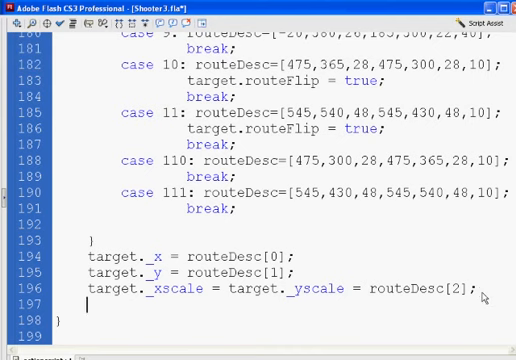
Add target.rx = routeDesc[3]; and target.ry = routeDesc[4]; as the function's final lines.
type("target.")
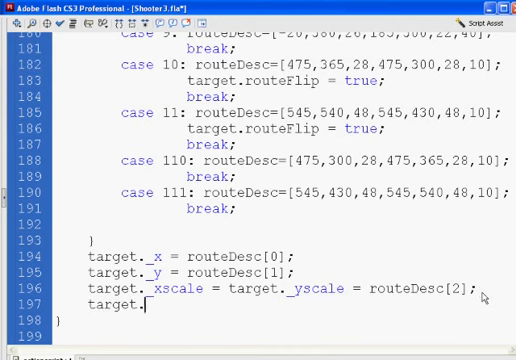
type("rx")
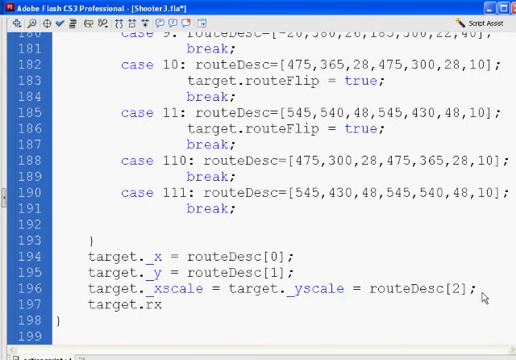
type("=")
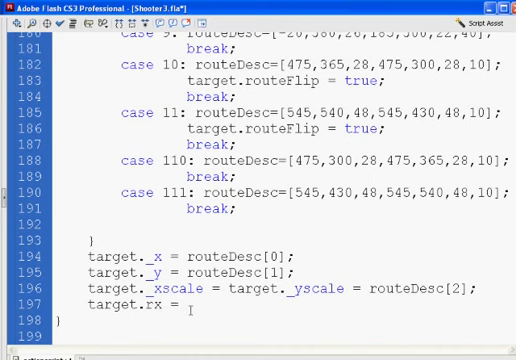
type("route")
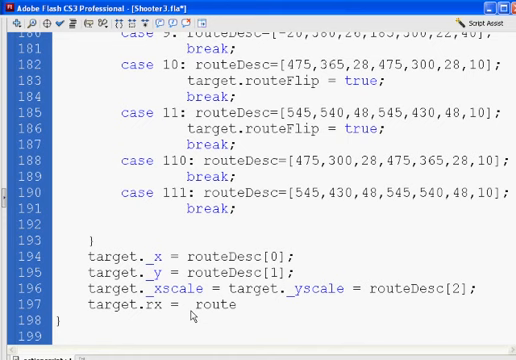
type("Desc")
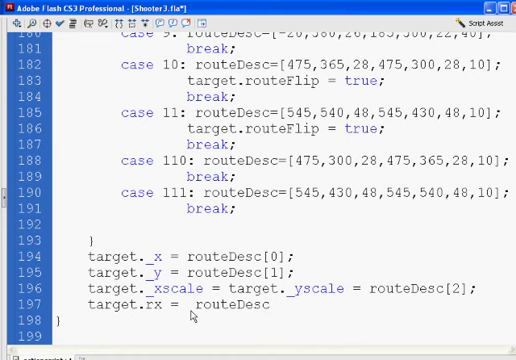
type("[3]")
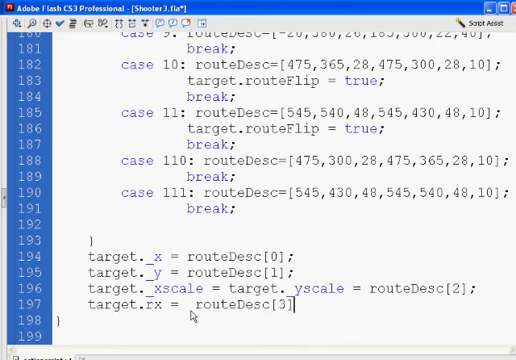
type("target.")
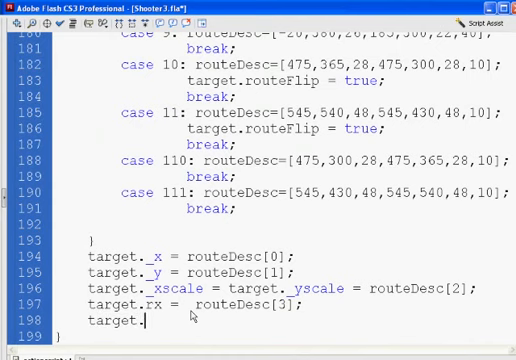
type("ry =")
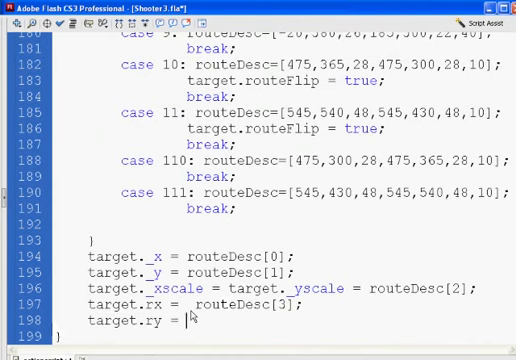
type("route")
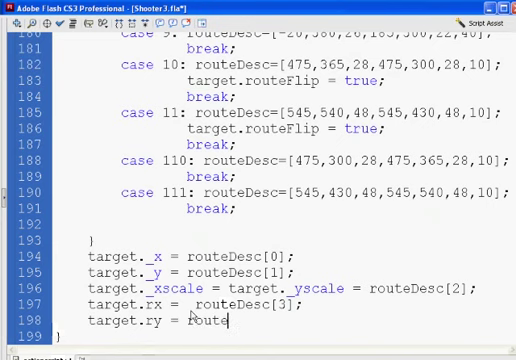
type("Desc")
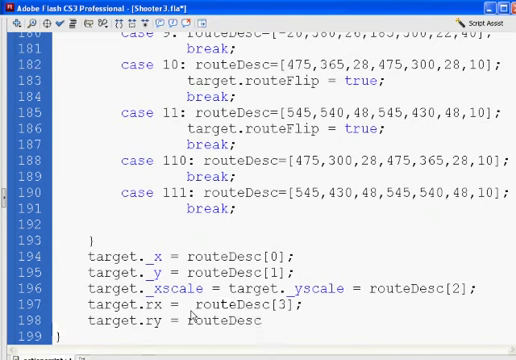
type("[4")
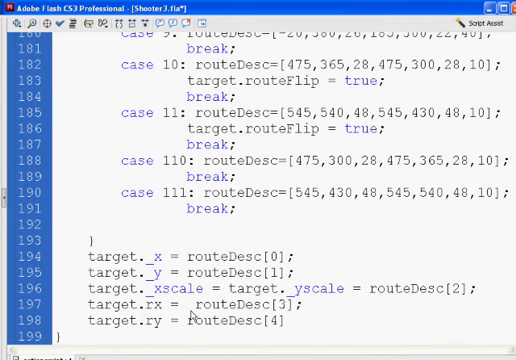
type(";")
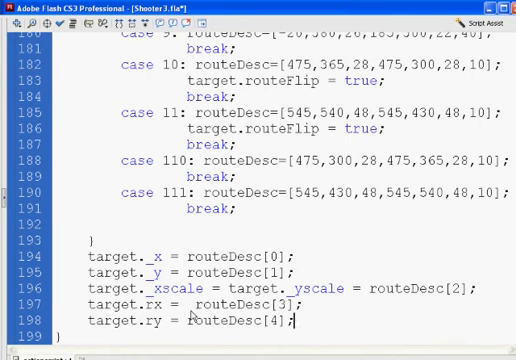